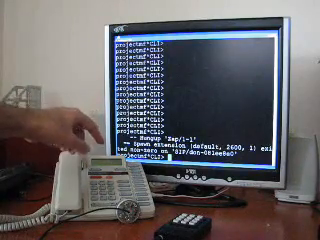
mouse_move(60, 140)
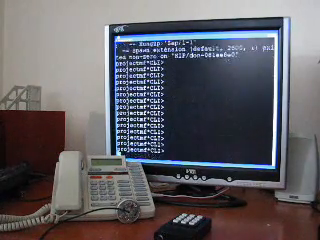
scroll("down", 3)
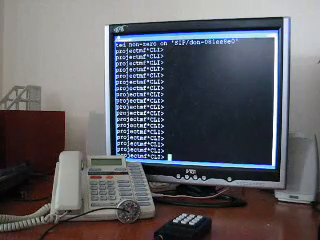